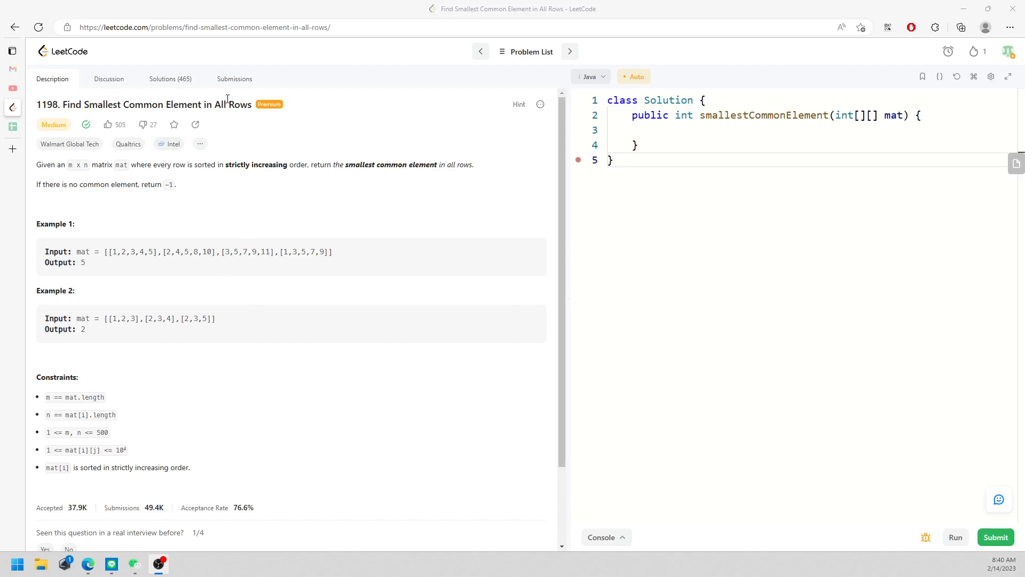
# Step: Circle the phrase 'smallest common element' on the captured problem
pyautogui.moveTo(67, 164); pyautogui.dragTo(172, 164)
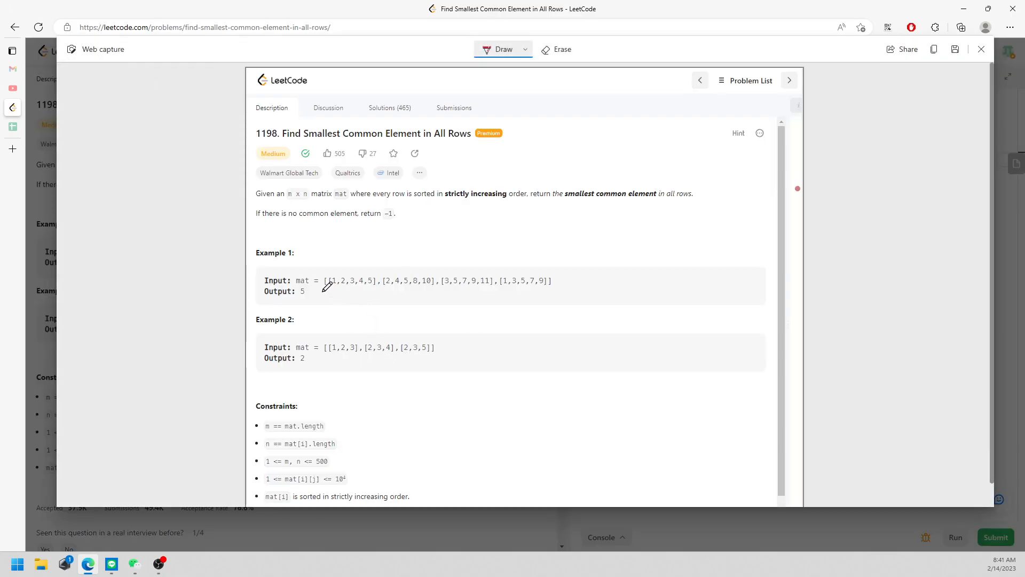
pyautogui.moveTo(424, 274)
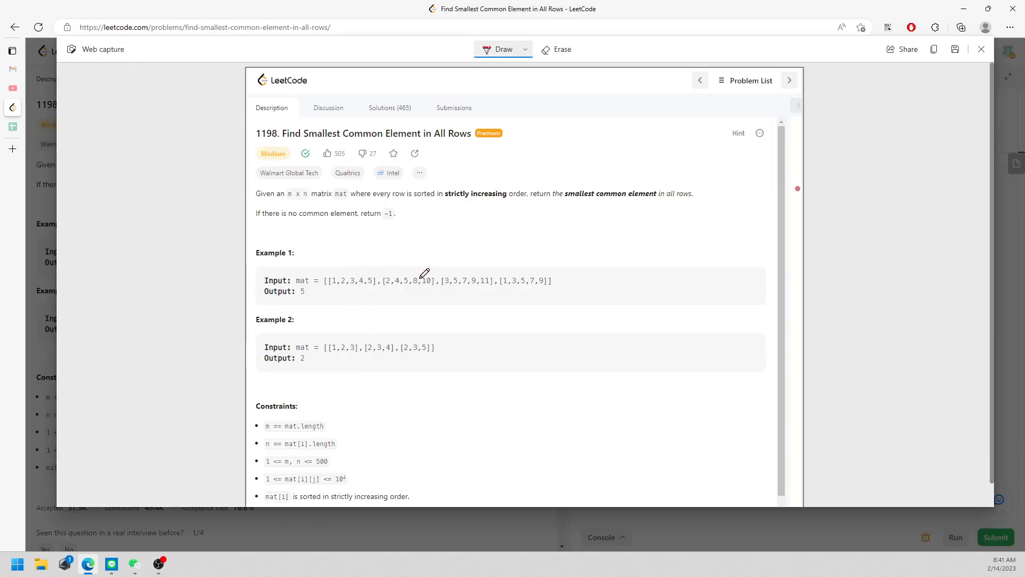
pyautogui.moveTo(598, 199); pyautogui.dragTo(671, 190)
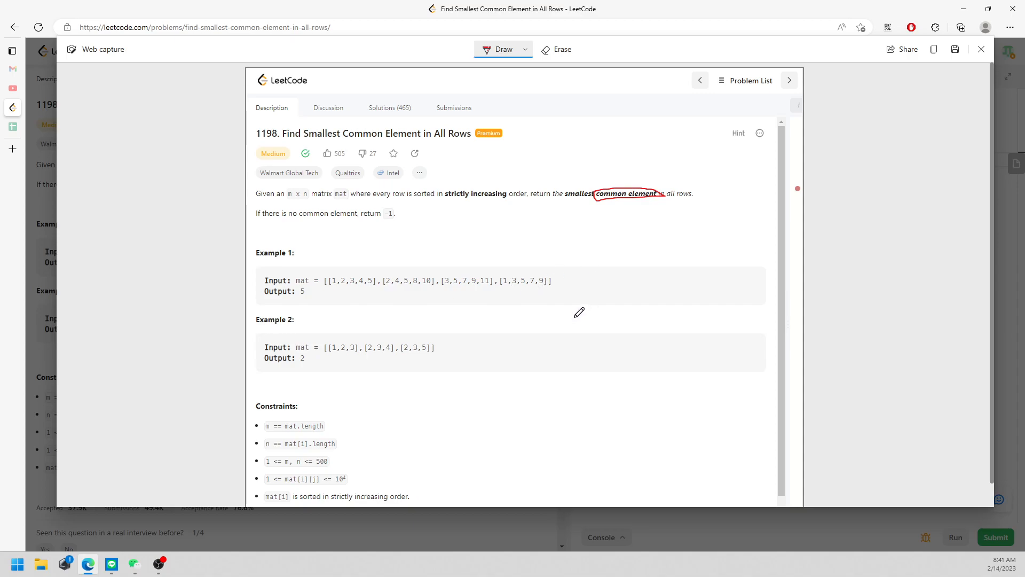
# Step: Handwrite 'freq size = mat.length' beside example 2 and mark the common value 5, ready to erase
pyautogui.moveTo(559, 330); pyautogui.dragTo(618, 330)
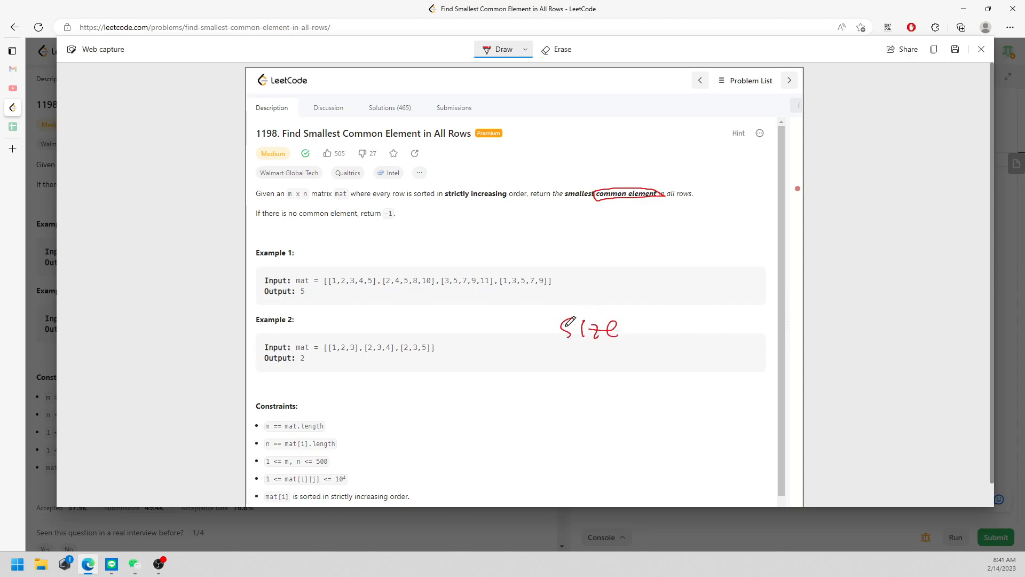
pyautogui.moveTo(478, 311); pyautogui.dragTo(517, 354)
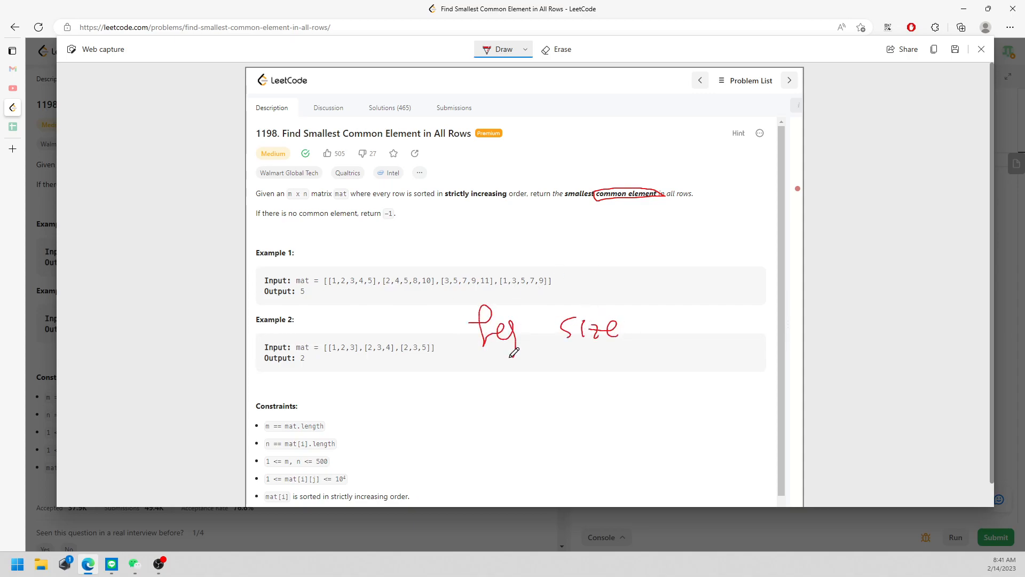
pyautogui.moveTo(635, 323); pyautogui.dragTo(657, 323)
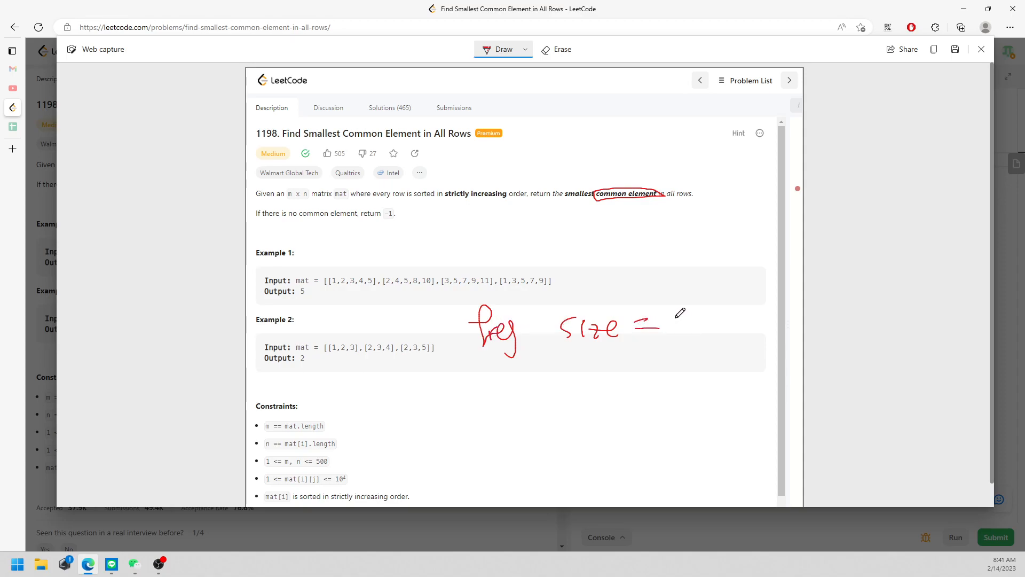
pyautogui.moveTo(674, 320); pyautogui.dragTo(752, 323)
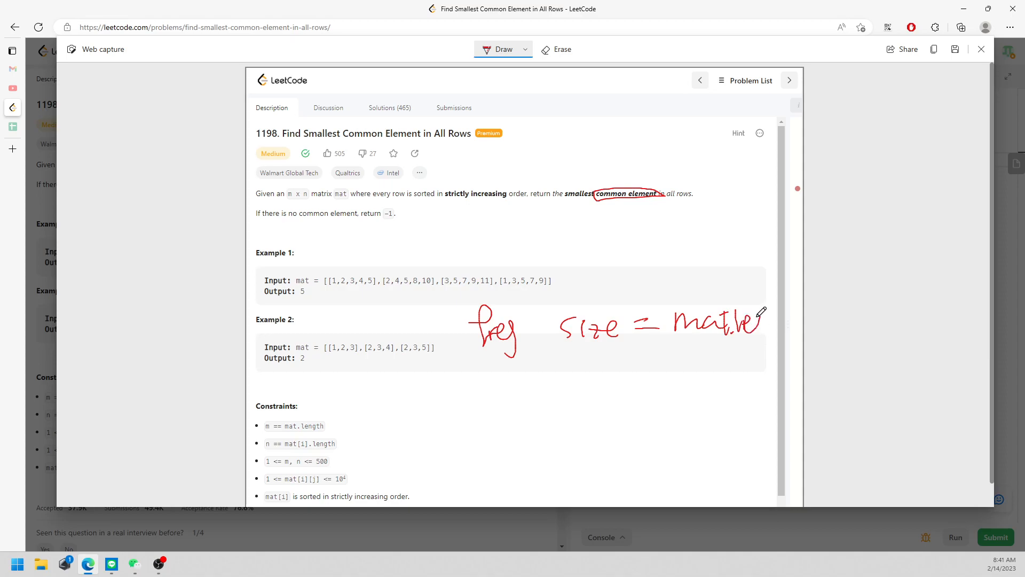
pyautogui.moveTo(758, 320); pyautogui.dragTo(795, 320)
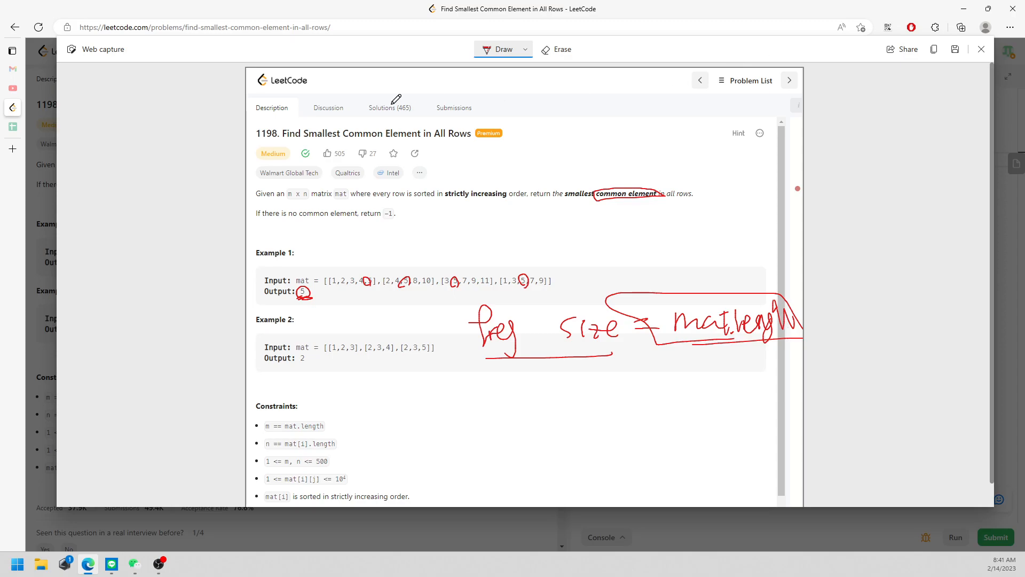
pyautogui.click(556, 49)
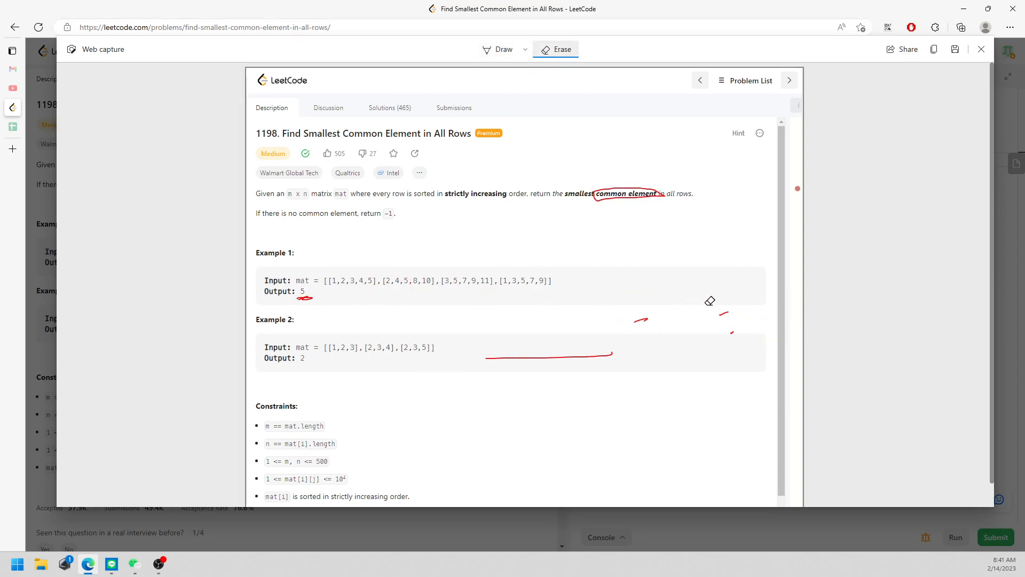
# Step: Erase the leftover note and circle the 1 <= mat[i][j] <= 10^4 constraint
pyautogui.moveTo(709, 301); pyautogui.dragTo(338, 303)
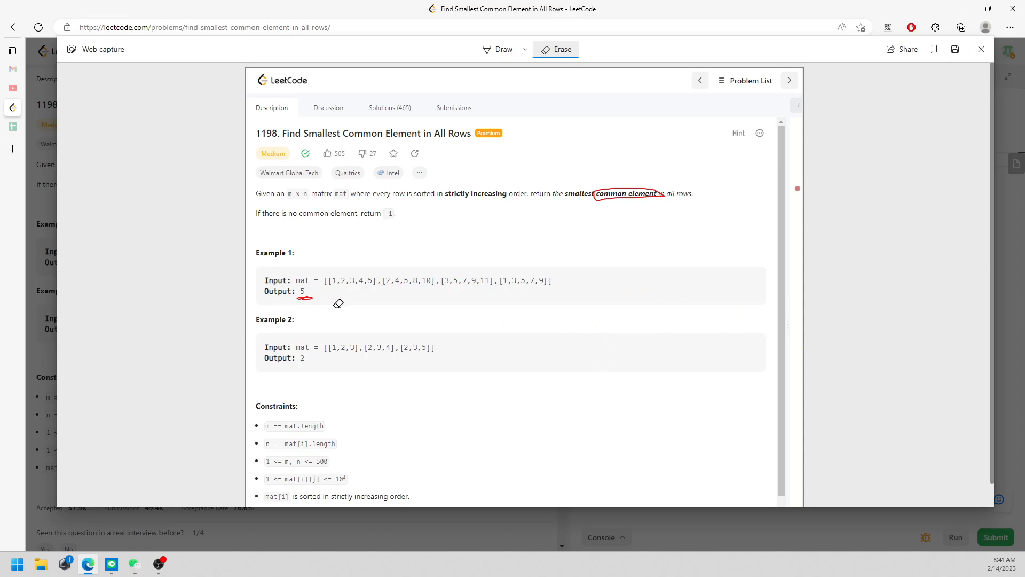
pyautogui.click(504, 49)
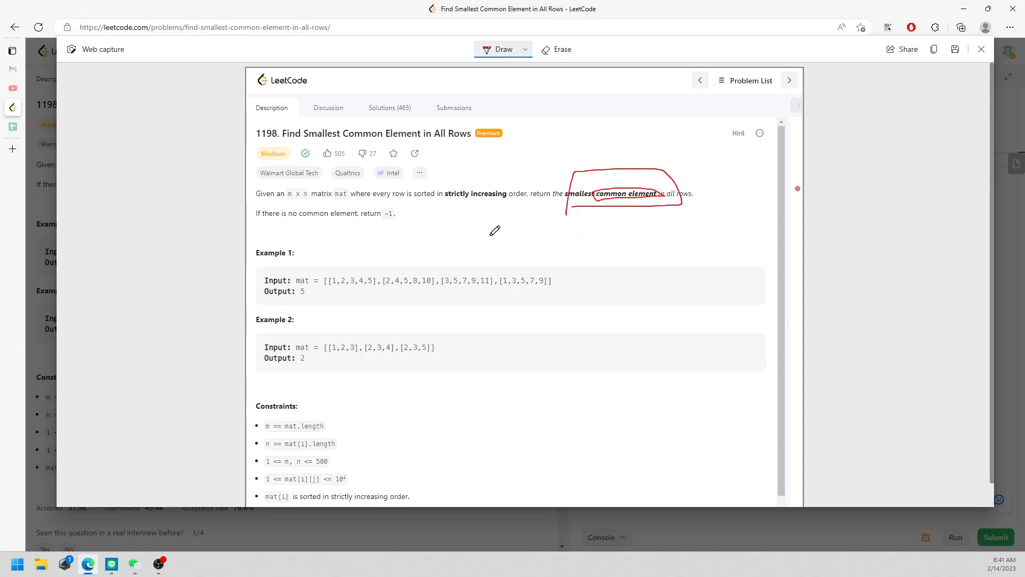
pyautogui.moveTo(509, 228)
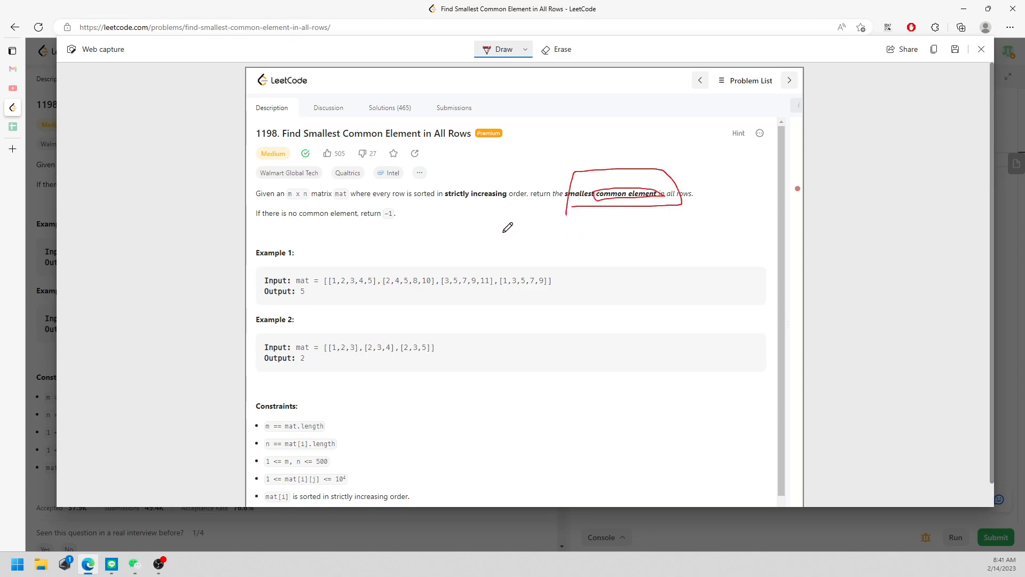
pyautogui.moveTo(329, 462)
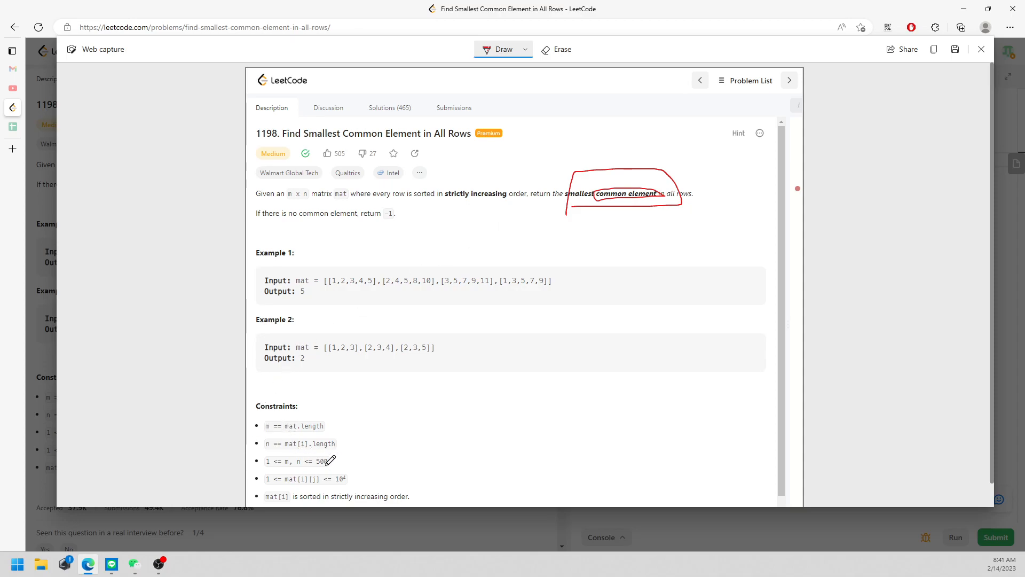
pyautogui.moveTo(268, 471); pyautogui.dragTo(379, 478)
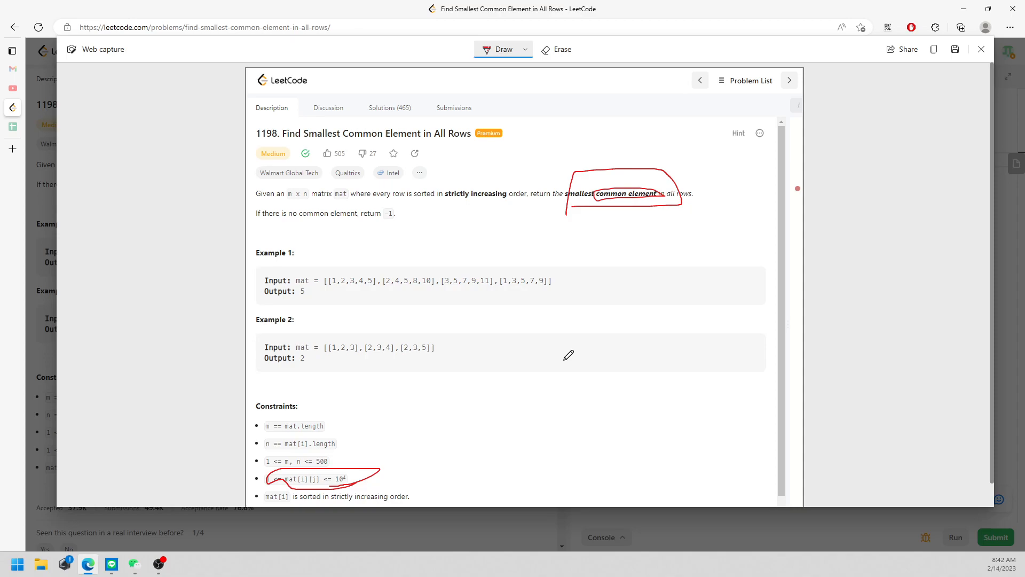
pyautogui.moveTo(391, 233)
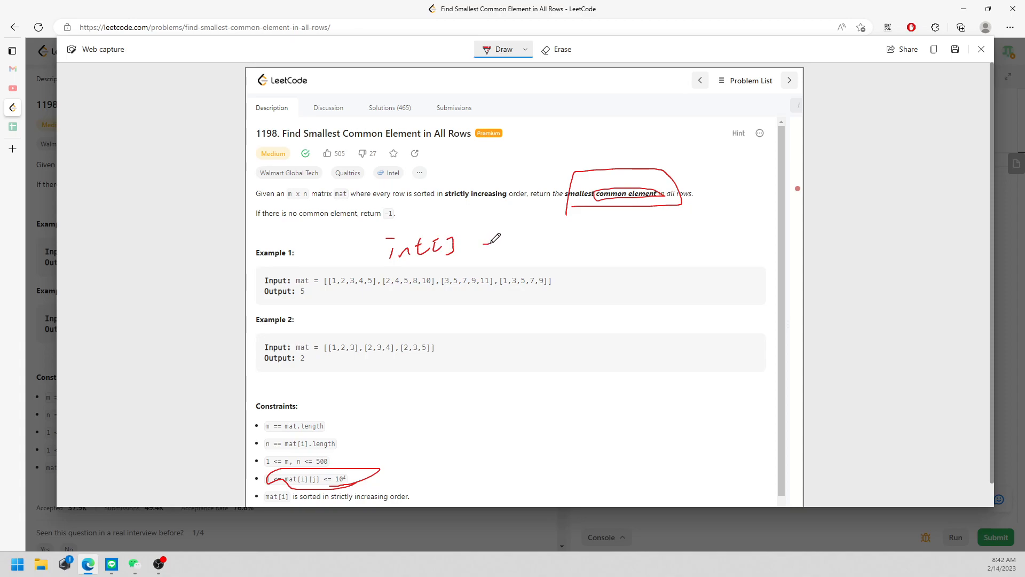
# Step: Write 'int[] freq = 10001' above example 1 and close the web capture
pyautogui.moveTo(487, 246); pyautogui.dragTo(533, 259)
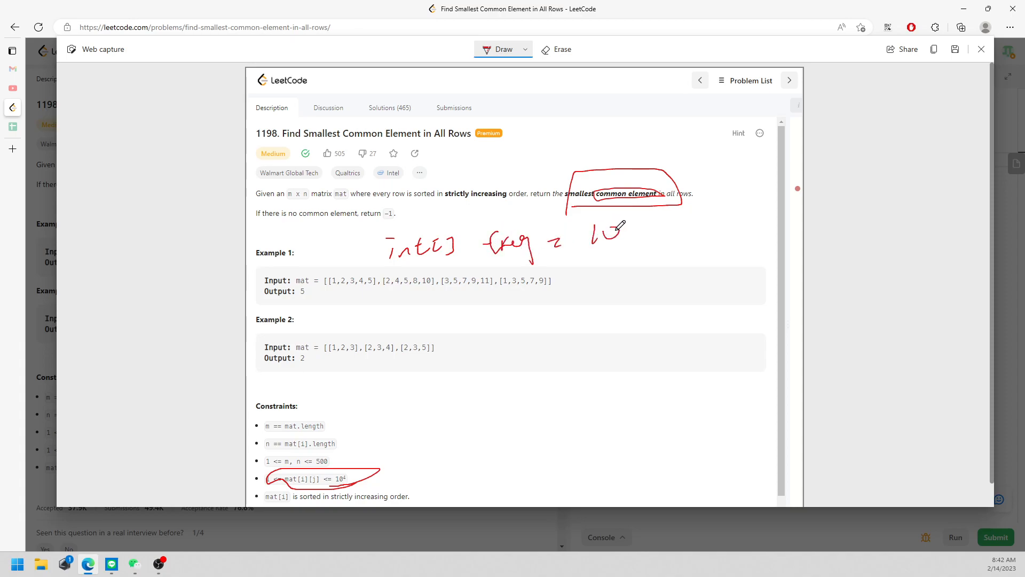
pyautogui.moveTo(625, 232); pyautogui.dragTo(690, 212)
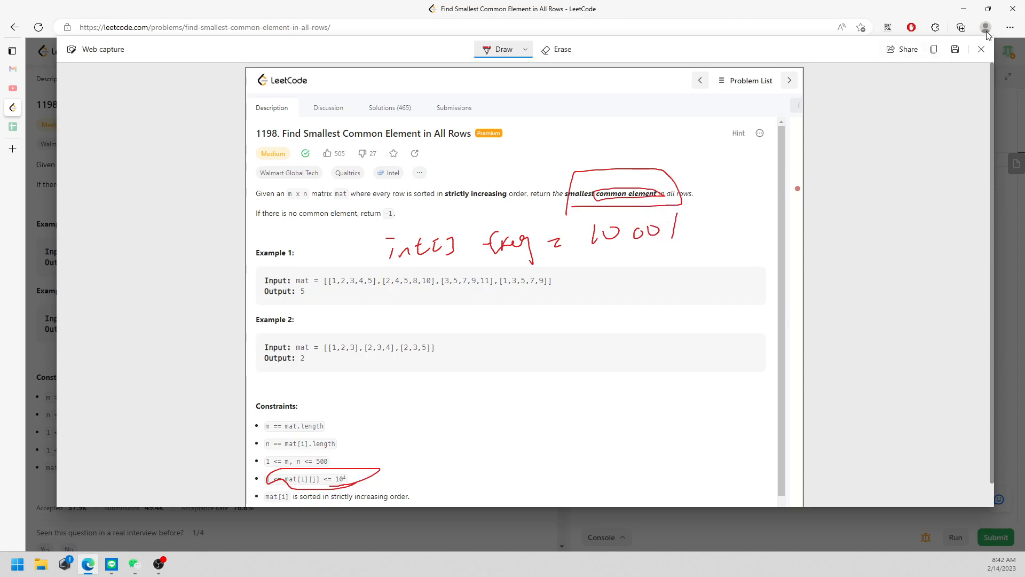
pyautogui.click(981, 49)
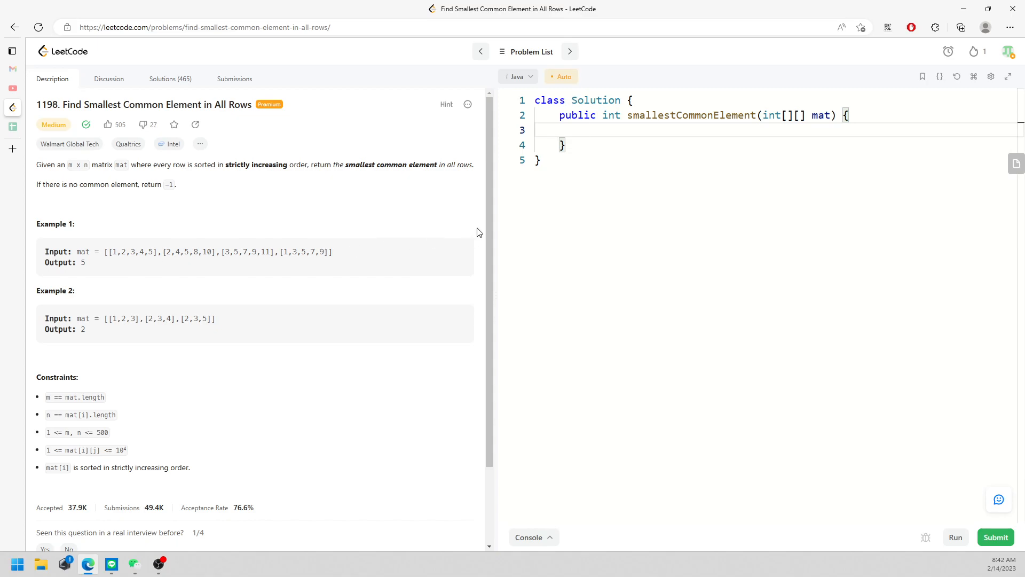
# Step: Declare the freq array and nested for-each loops over each row m and value val
pyautogui.write('int[] fr')
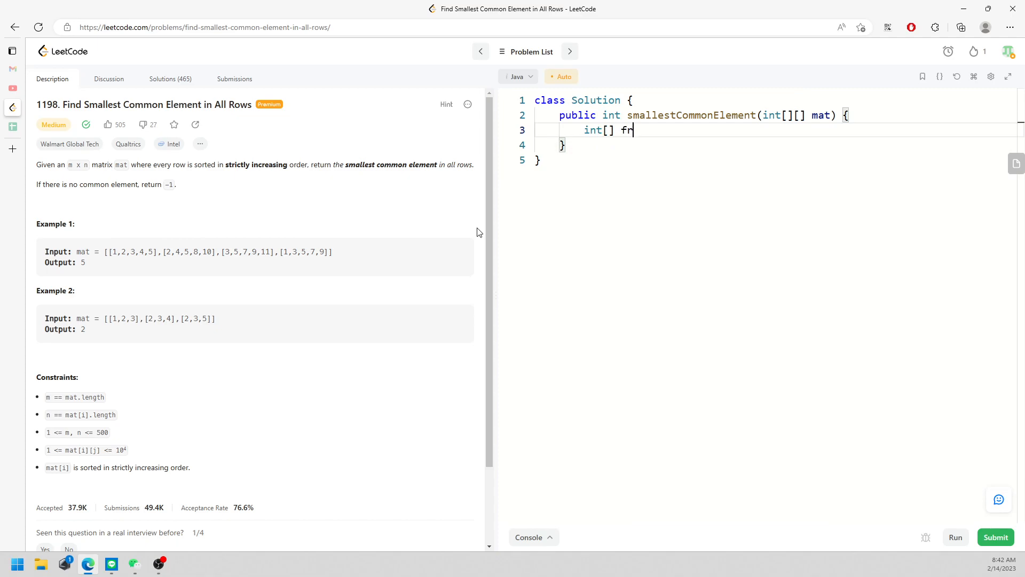
pyautogui.write('eq = new int[10]')
pyautogui.write('return -1;')
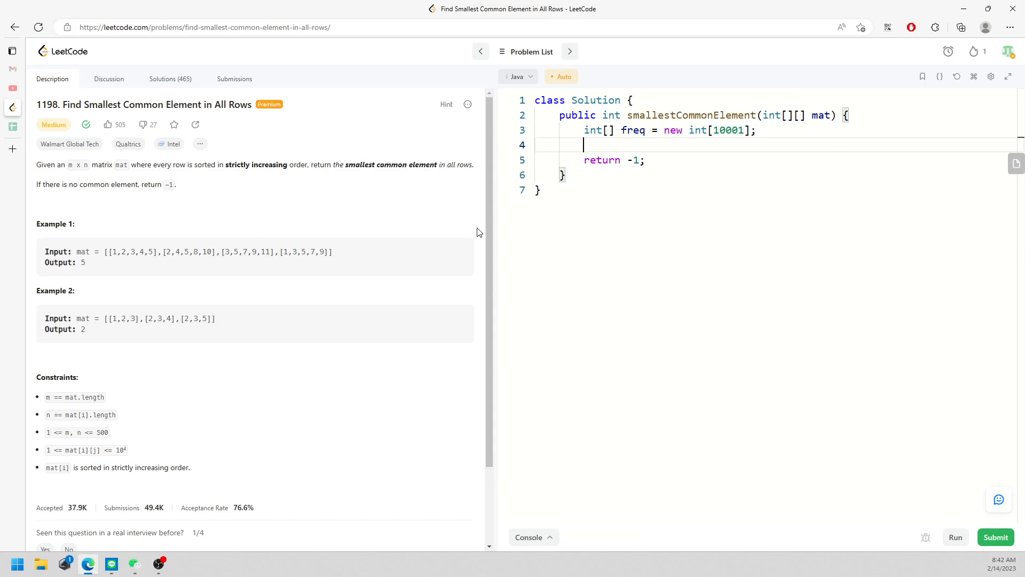
pyautogui.write('for(int')
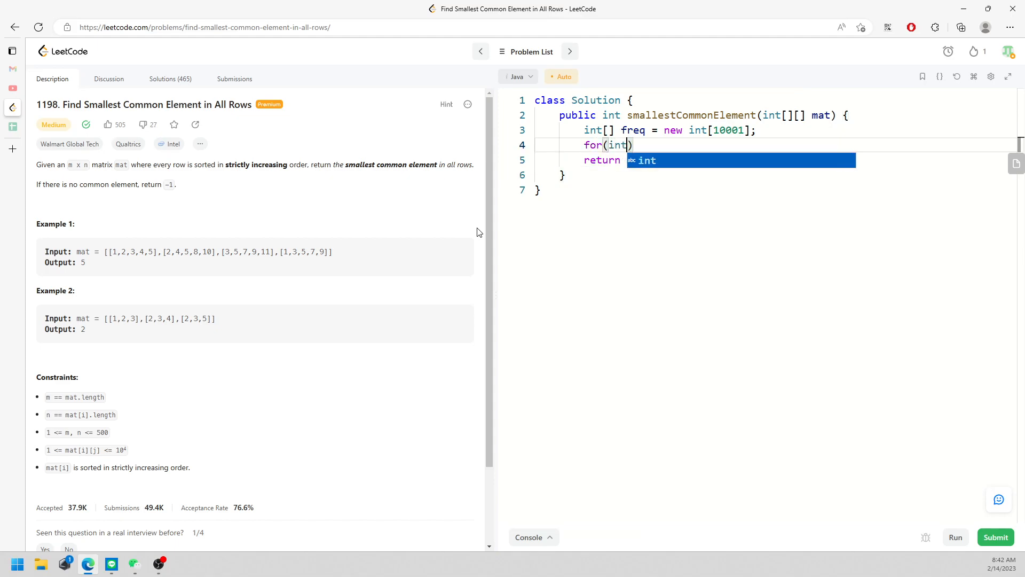
pyautogui.write('[] m: mat')
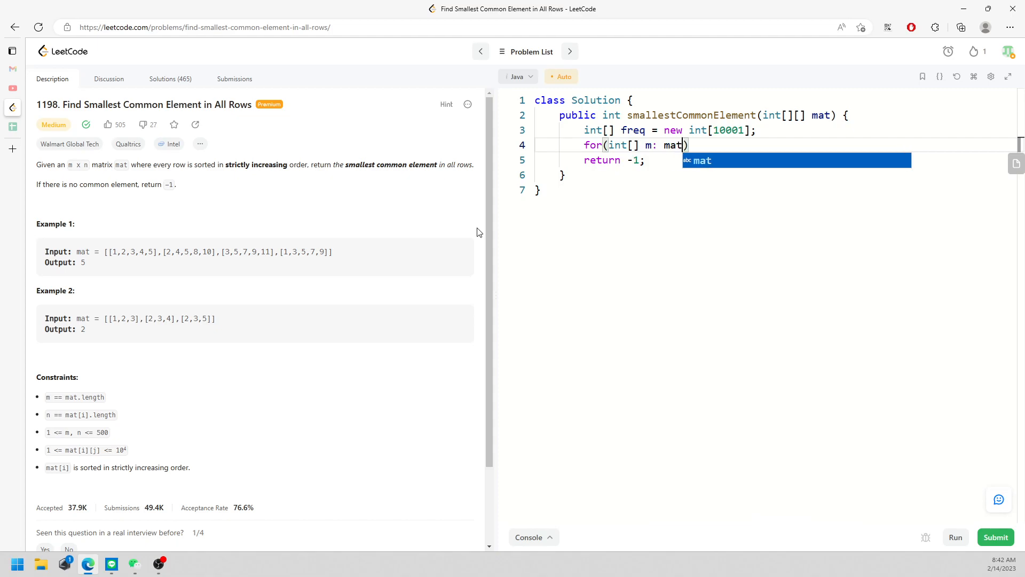
pyautogui.write('){')
pyautogui.write('for(int')
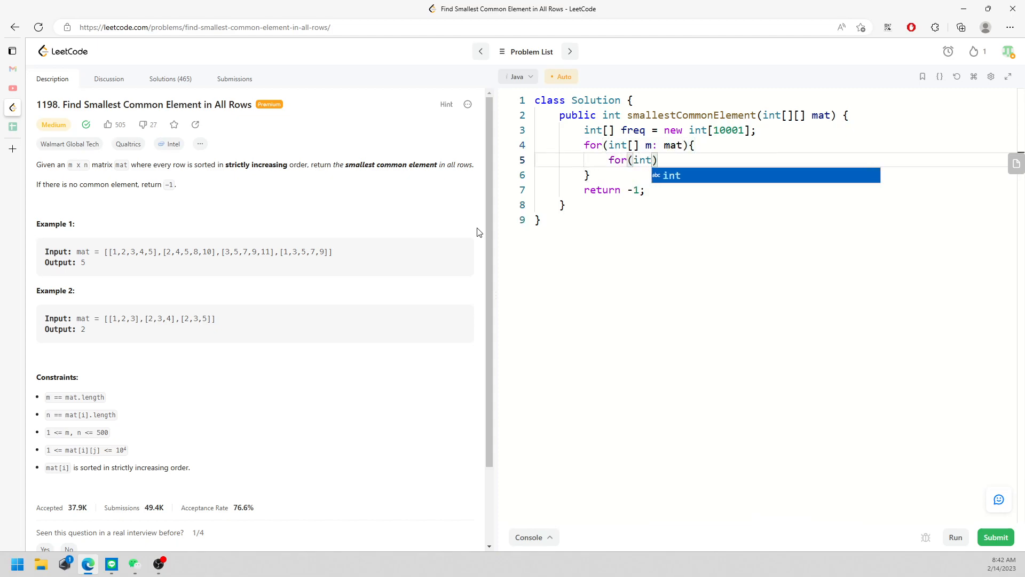
pyautogui.write('val: m){')
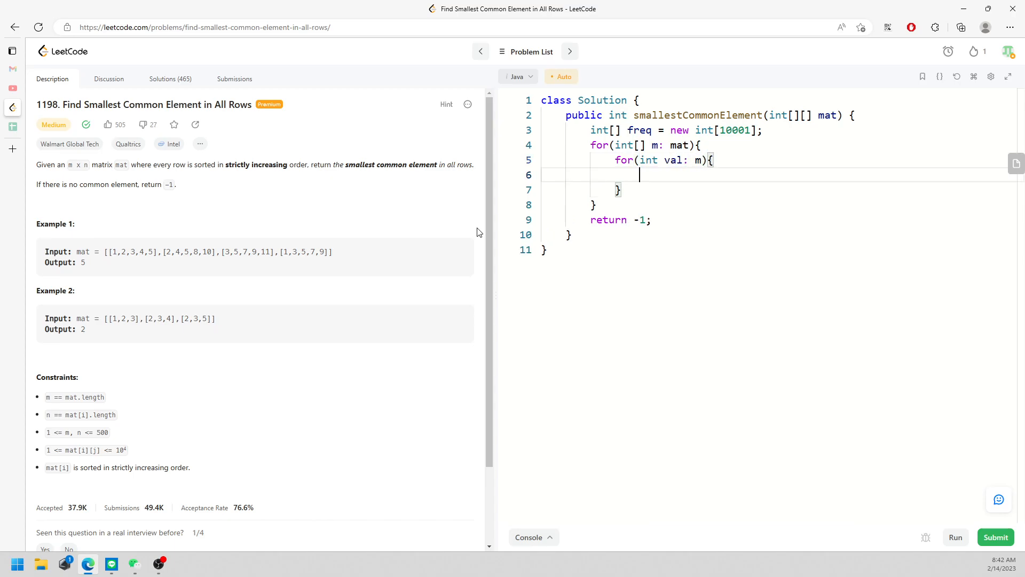
# Step: Increment freq[val], return val when it equals mat.length, and run the example cases
pyautogui.write('freq[val]')
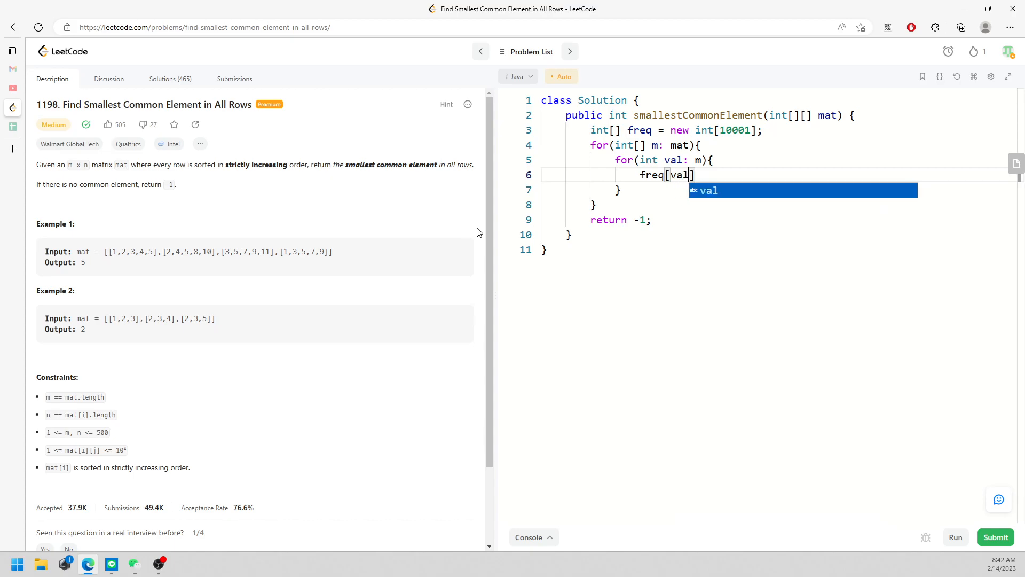
pyautogui.write(']++;')
pyautogui.write('if(freq[val] ')
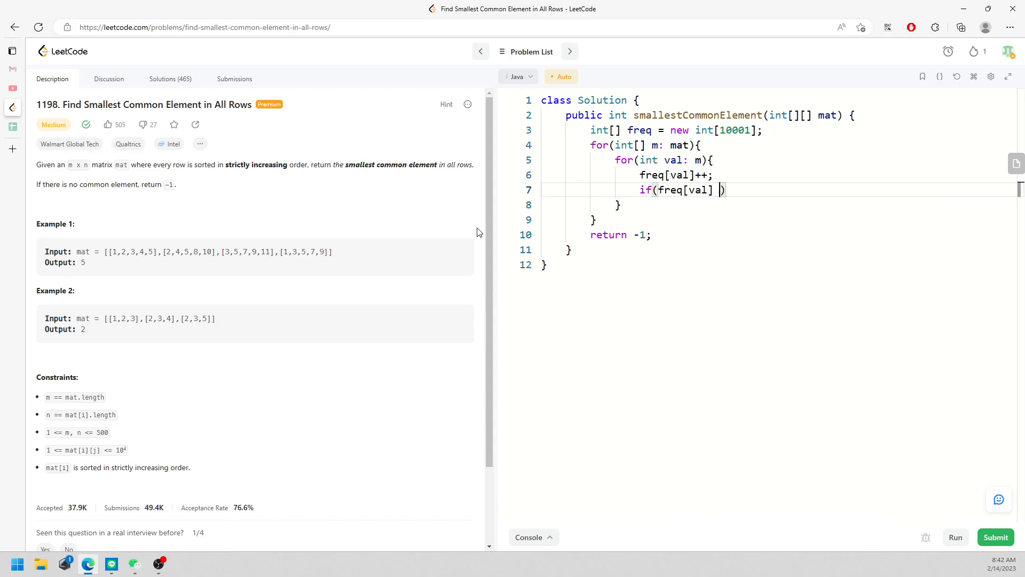
pyautogui.write('== mat')
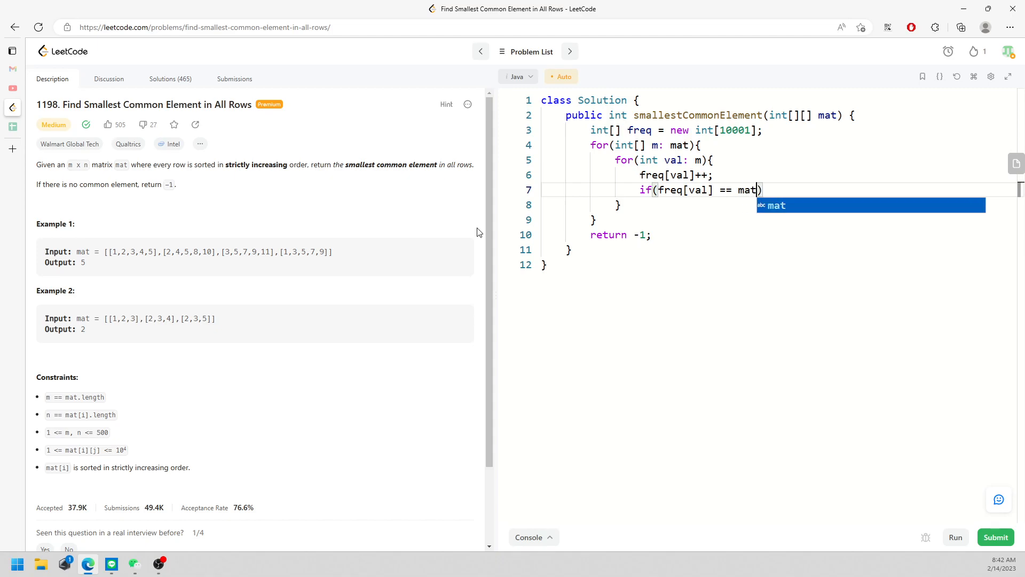
pyautogui.write('.length){')
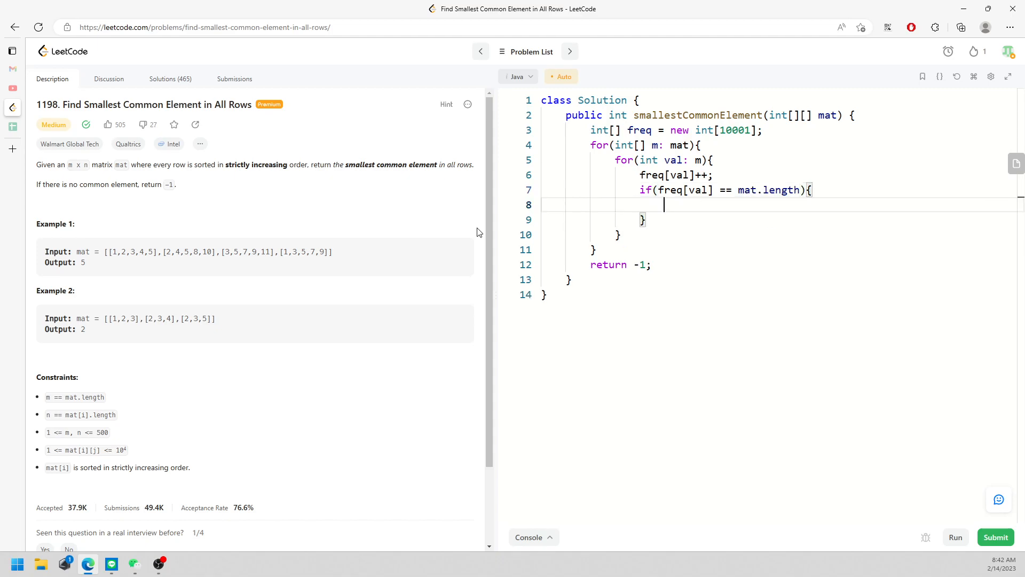
pyautogui.moveTo(302, 216)
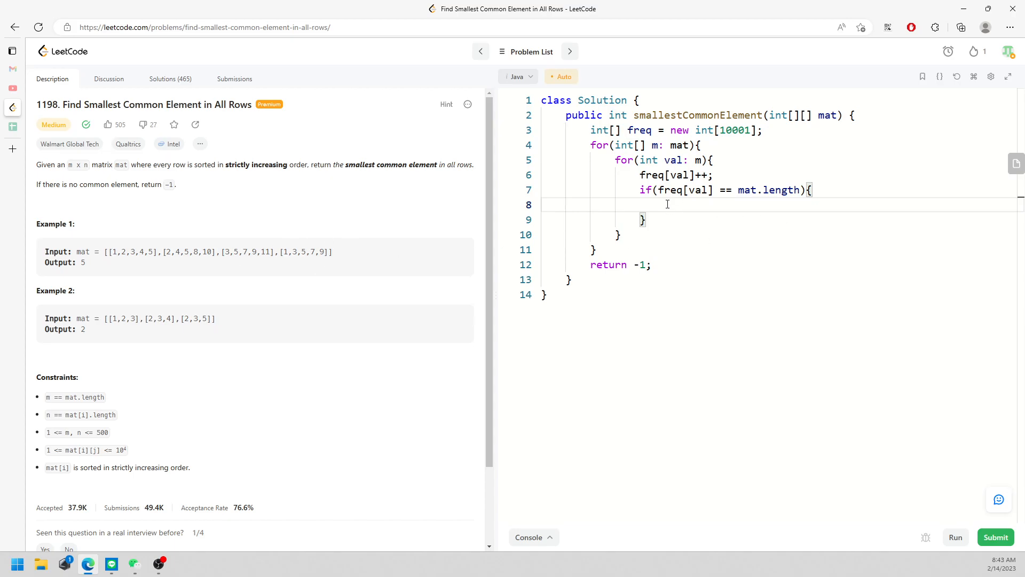
pyautogui.write('return val;')
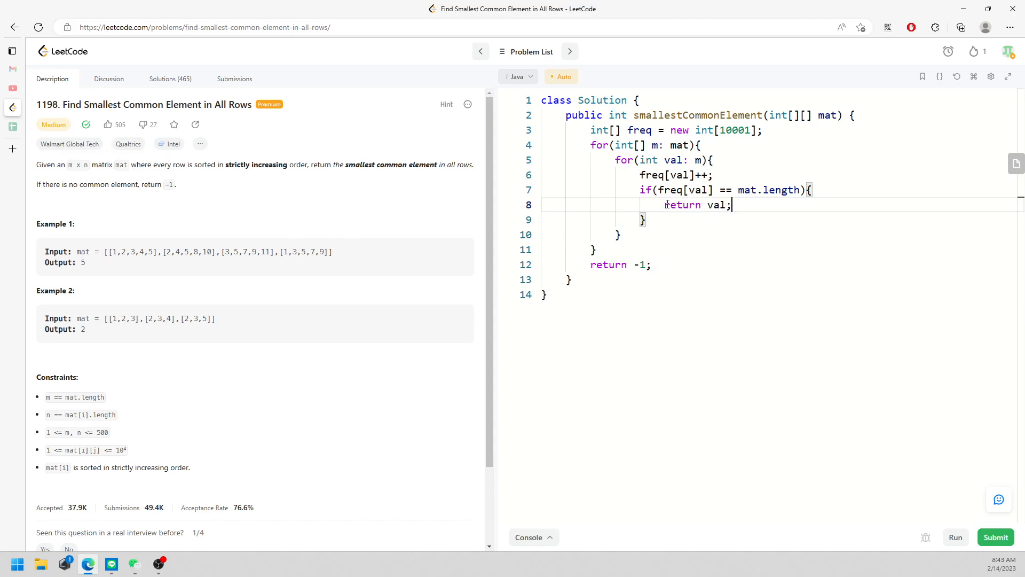
pyautogui.click(954, 537)
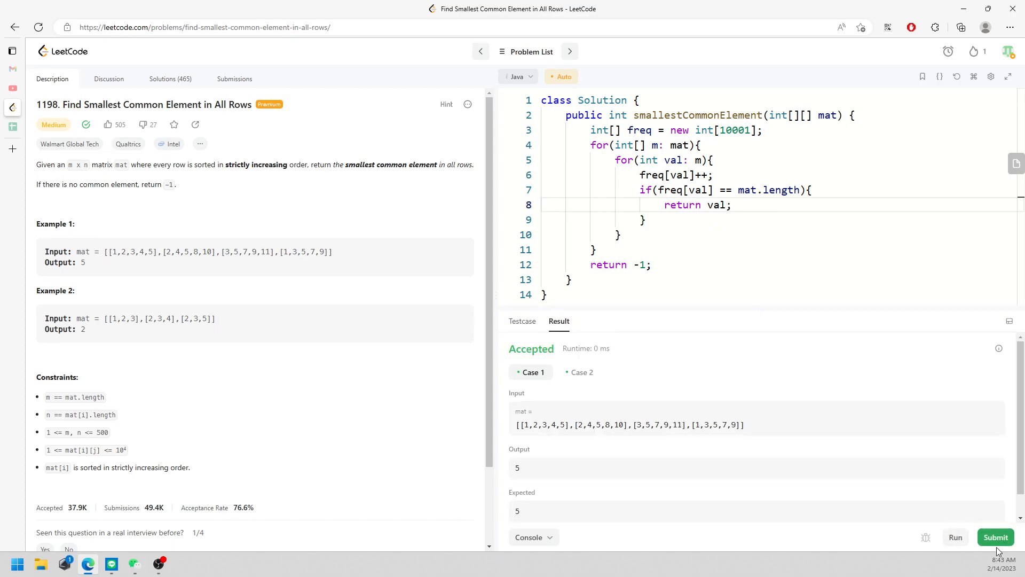
# Step: Hide the test results and highlight the frequency array declaration while explaining
pyautogui.click(995, 538)
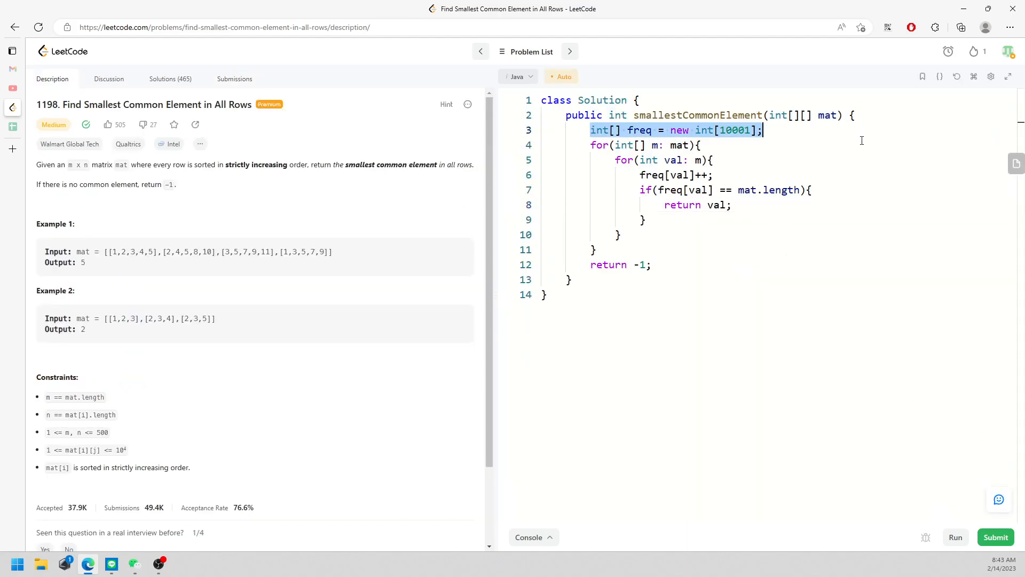
pyautogui.moveTo(591, 129); pyautogui.dragTo(595, 250)
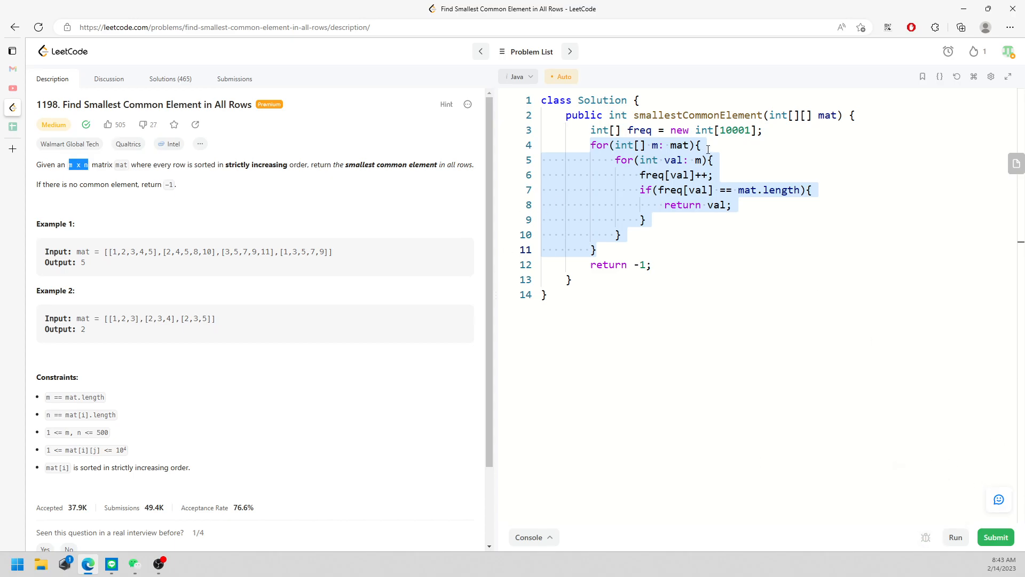
pyautogui.click(765, 129)
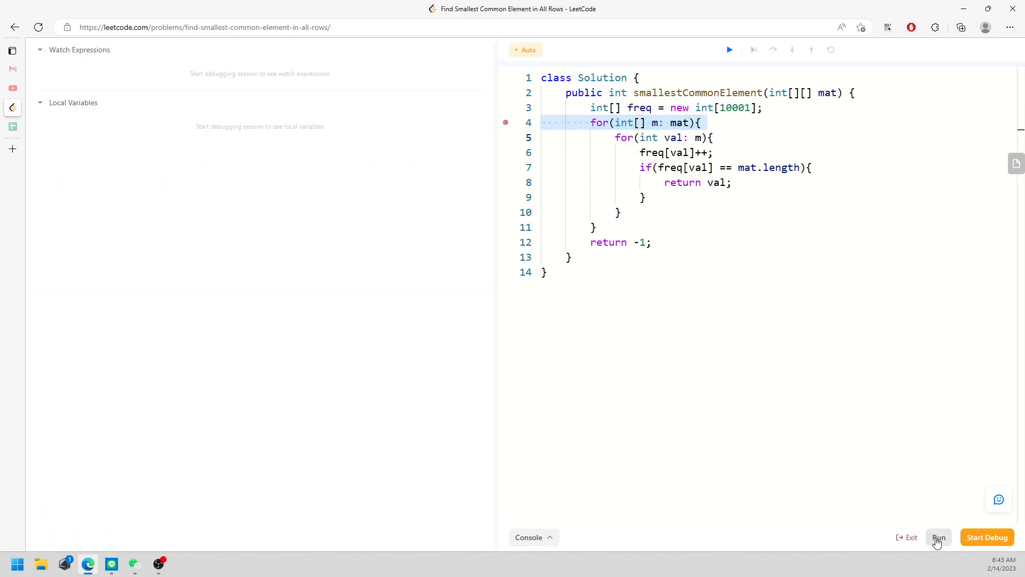
# Step: Exit the debugger and return to the problem description
pyautogui.click(938, 538)
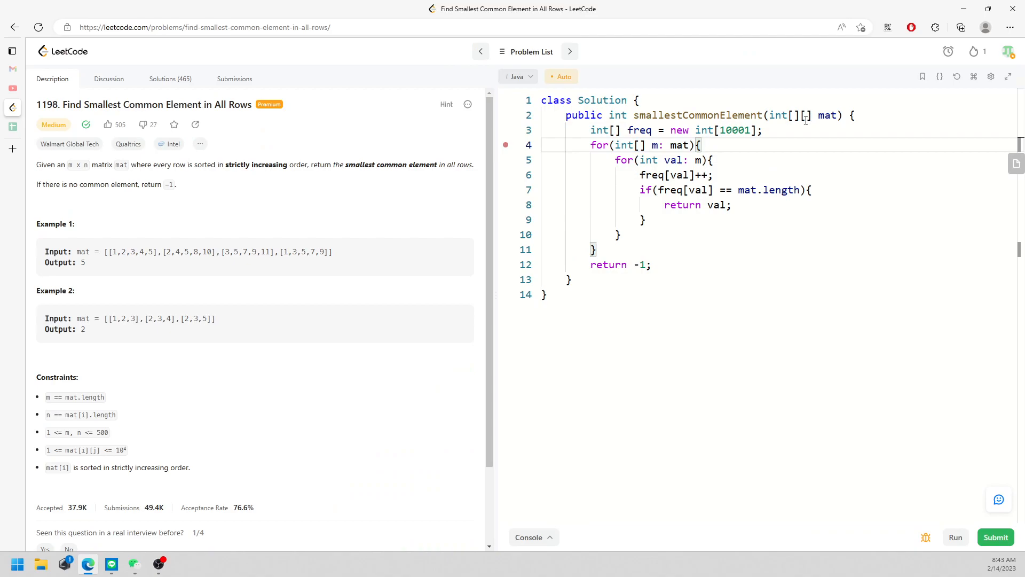
pyautogui.doubleClick(114, 252)
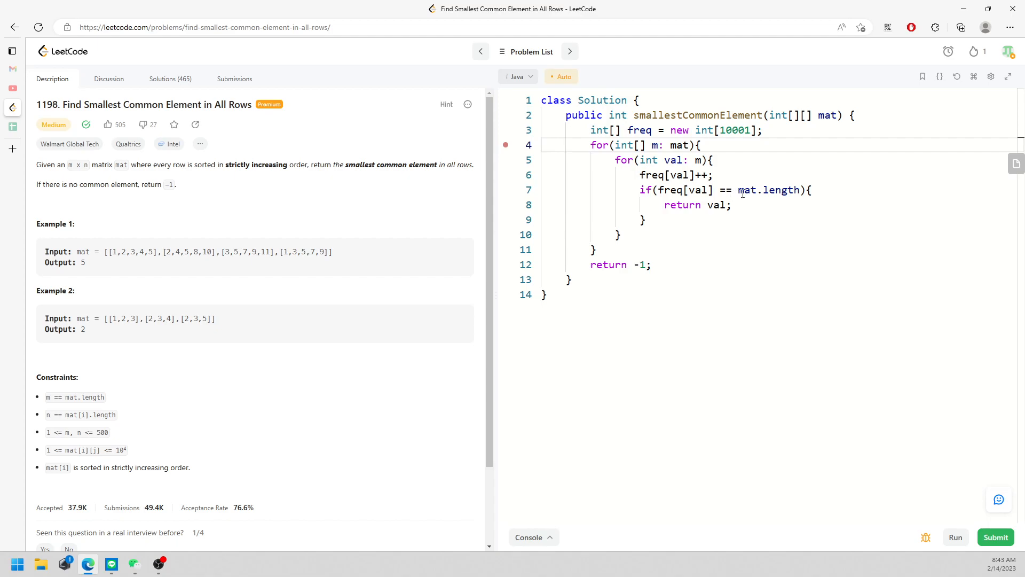
pyautogui.doubleClick(762, 191)
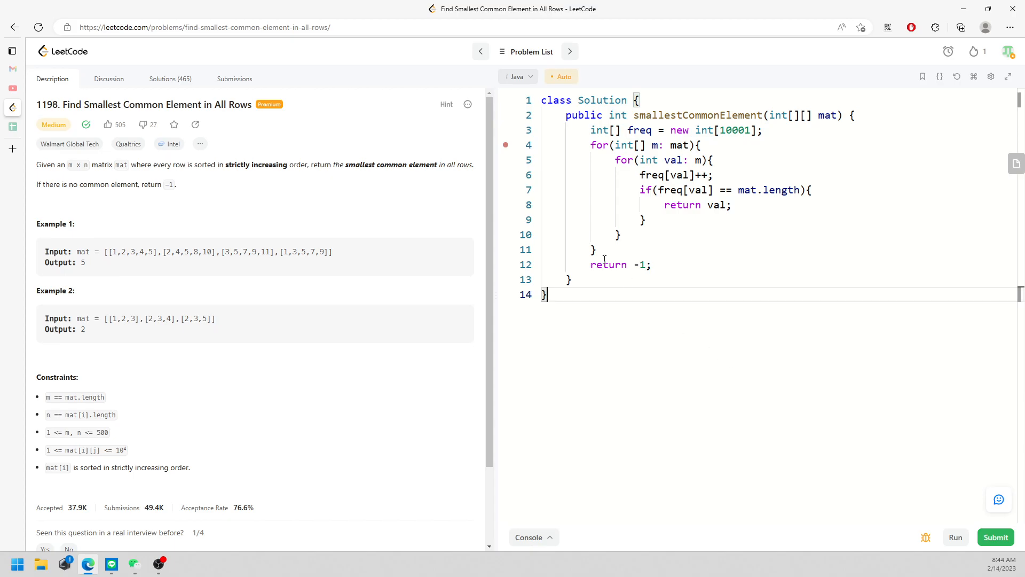
pyautogui.doubleClick(619, 263)
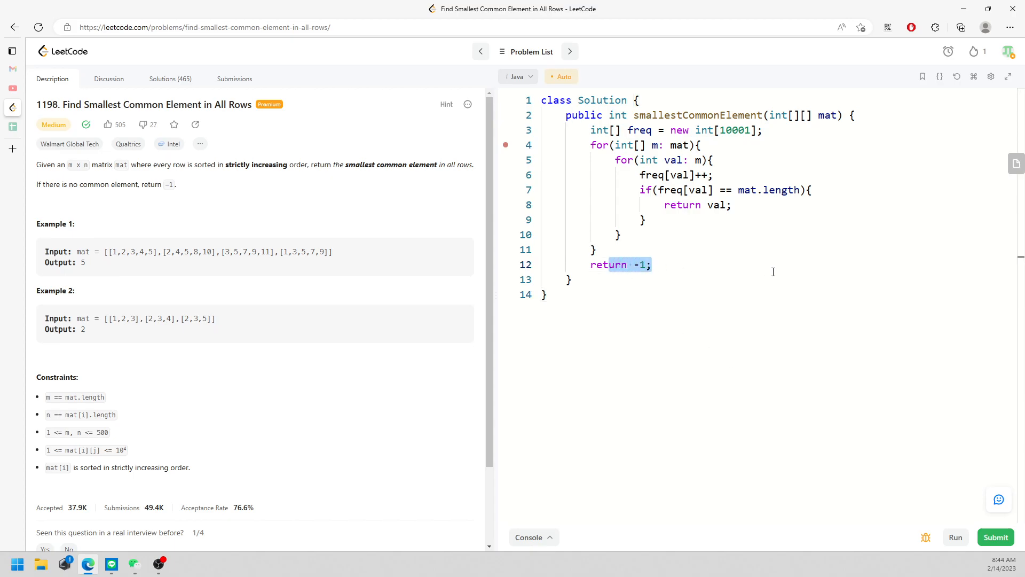